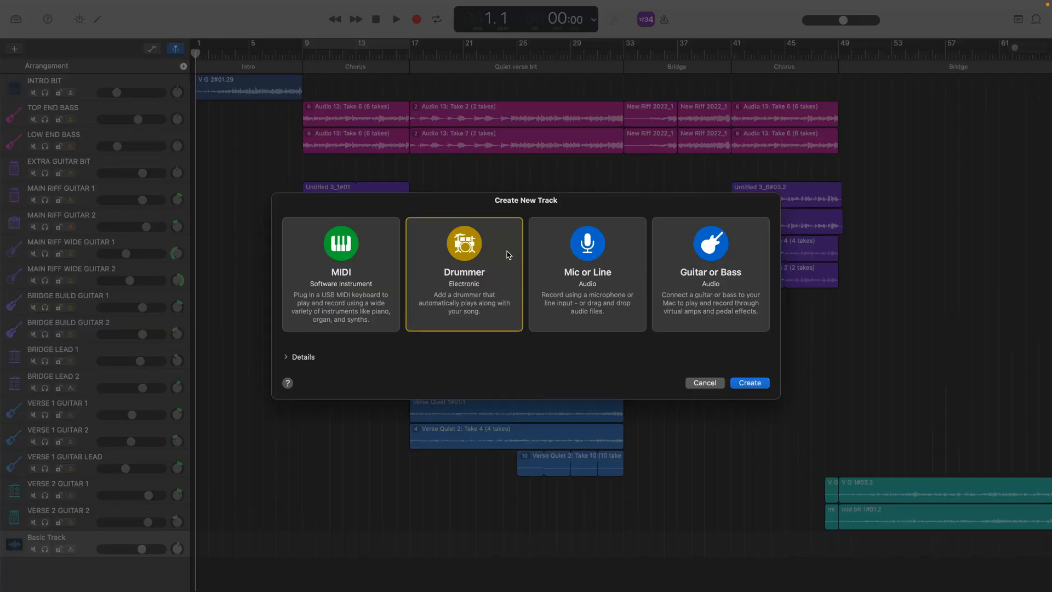
# Begin renaming the Intro arrangement marker, entering 'Wei' as the start of the new name
pyautogui.click(748, 382)
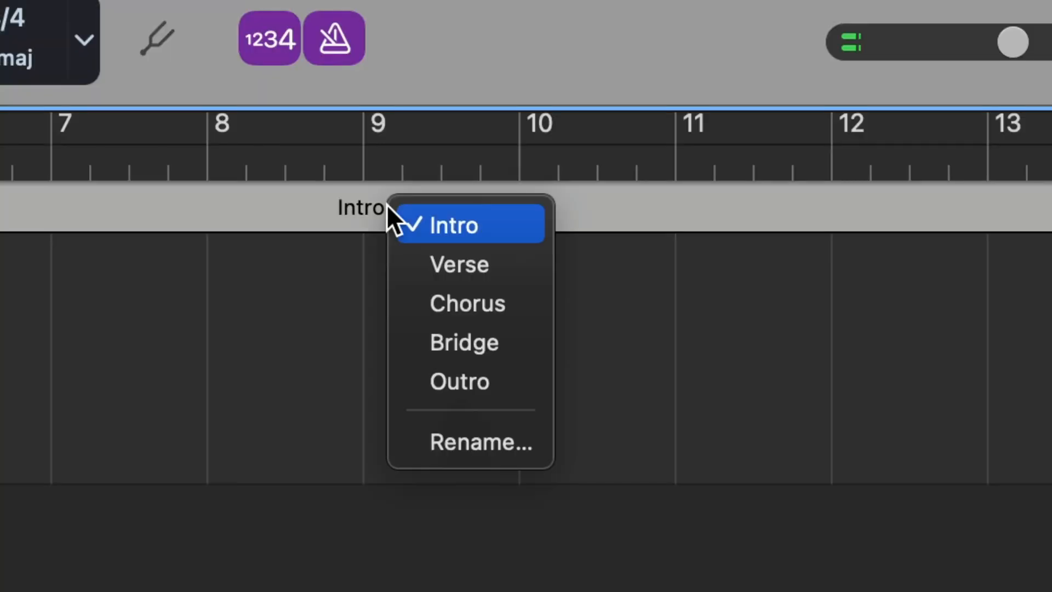
pyautogui.moveTo(471, 341)
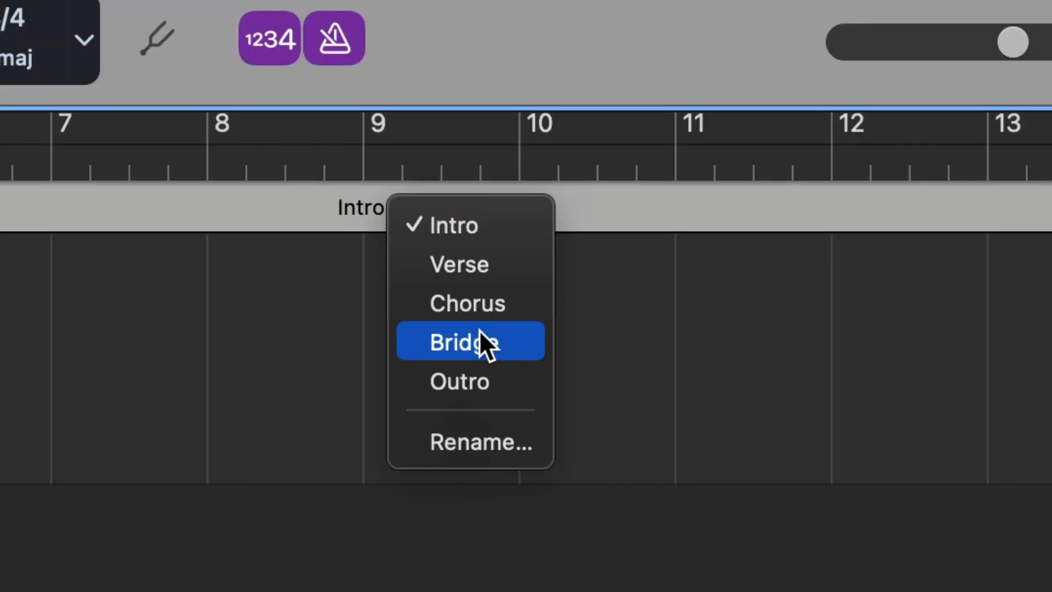
pyautogui.moveTo(490, 363)
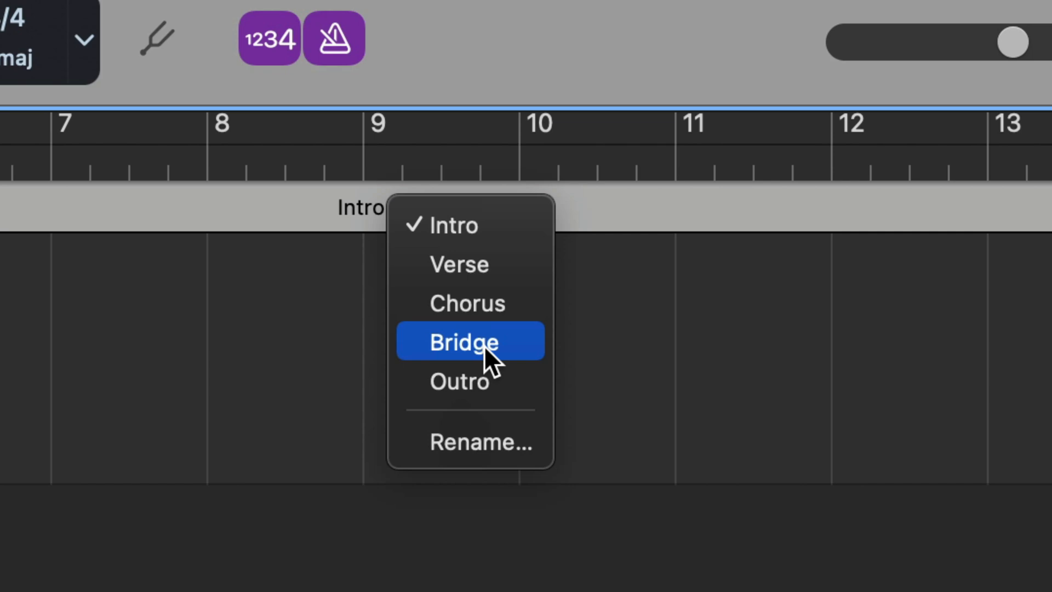
pyautogui.click(470, 442)
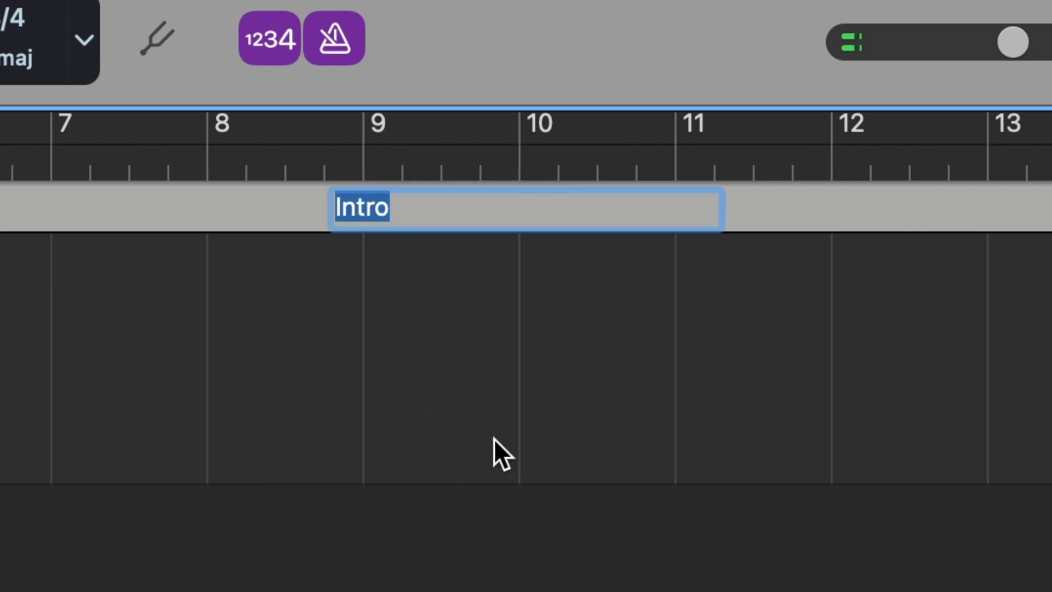
pyautogui.write('Wei')
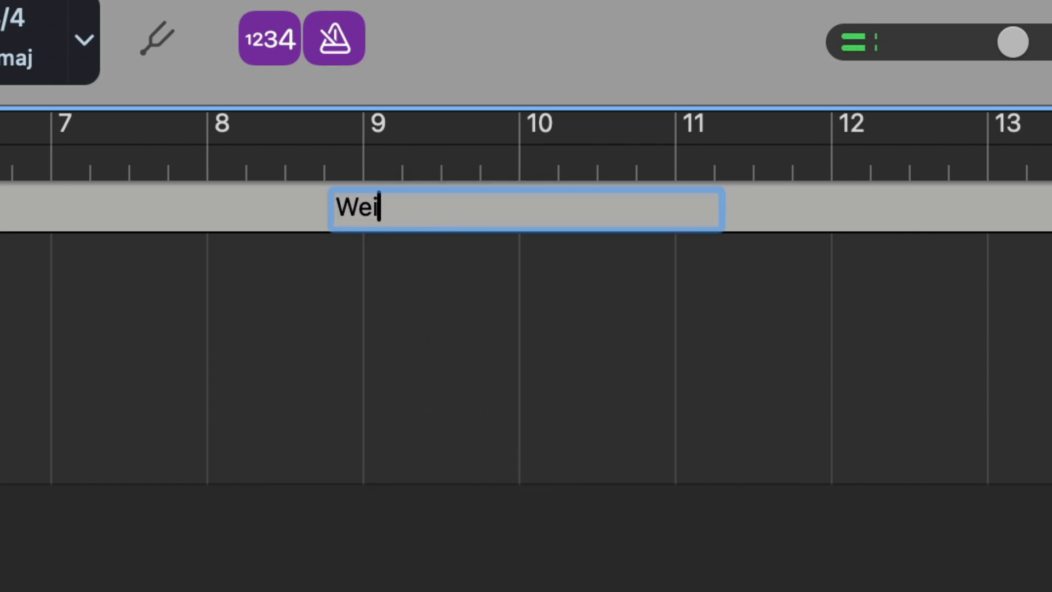
pyautogui.click(282, 13)
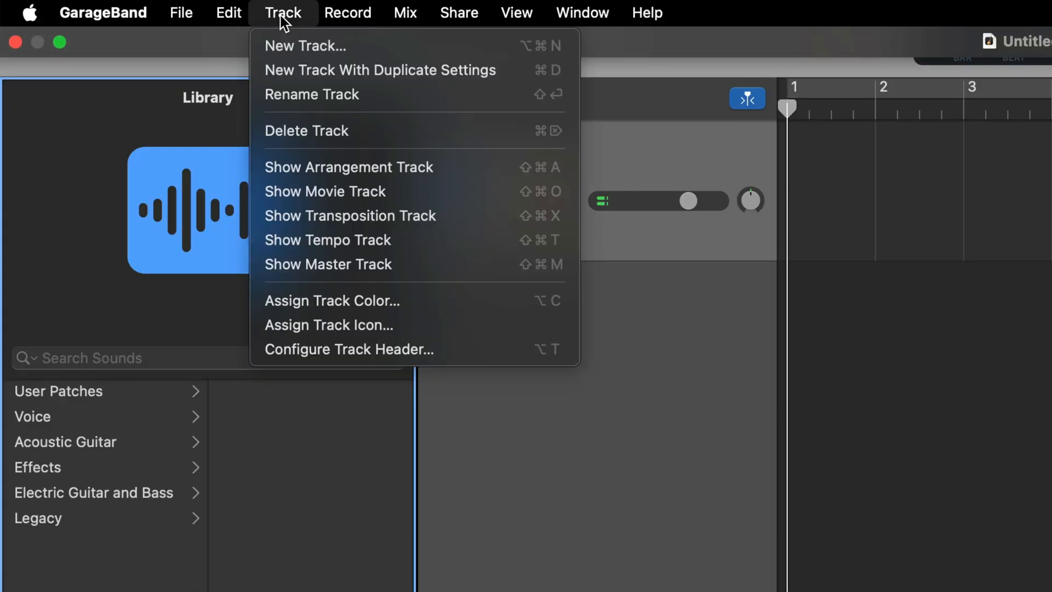
pyautogui.moveTo(496, 166)
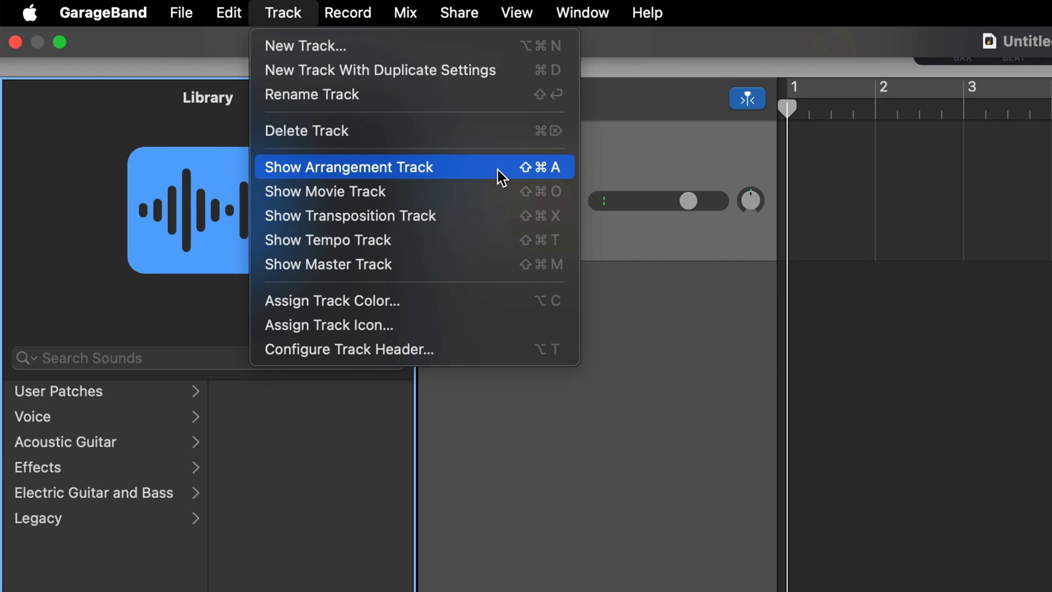
# Show the arrangement track and add an Intro section covering the first eight bars
pyautogui.click(349, 166)
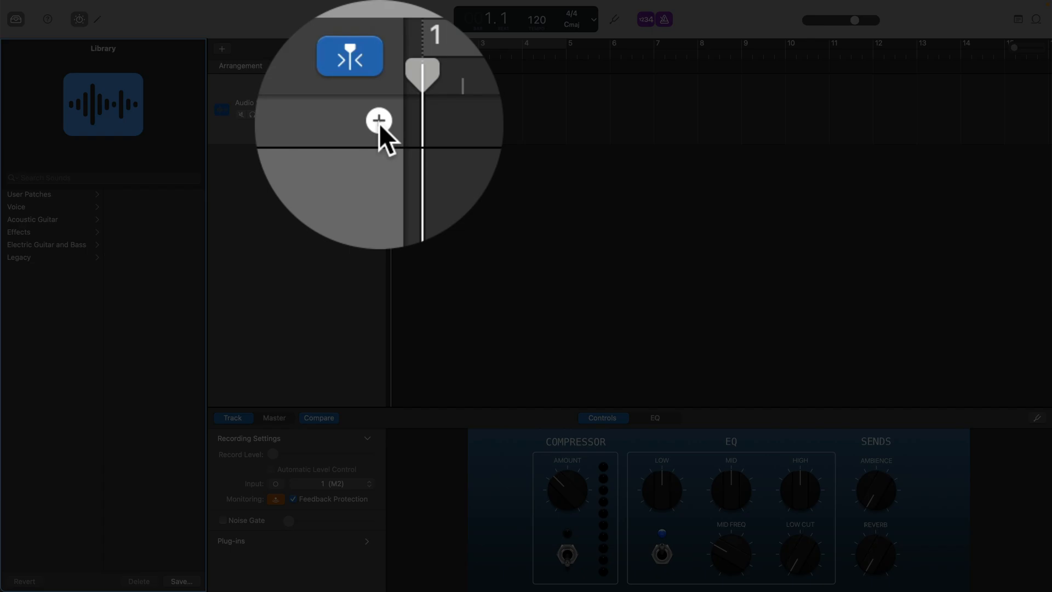
pyautogui.click(371, 49)
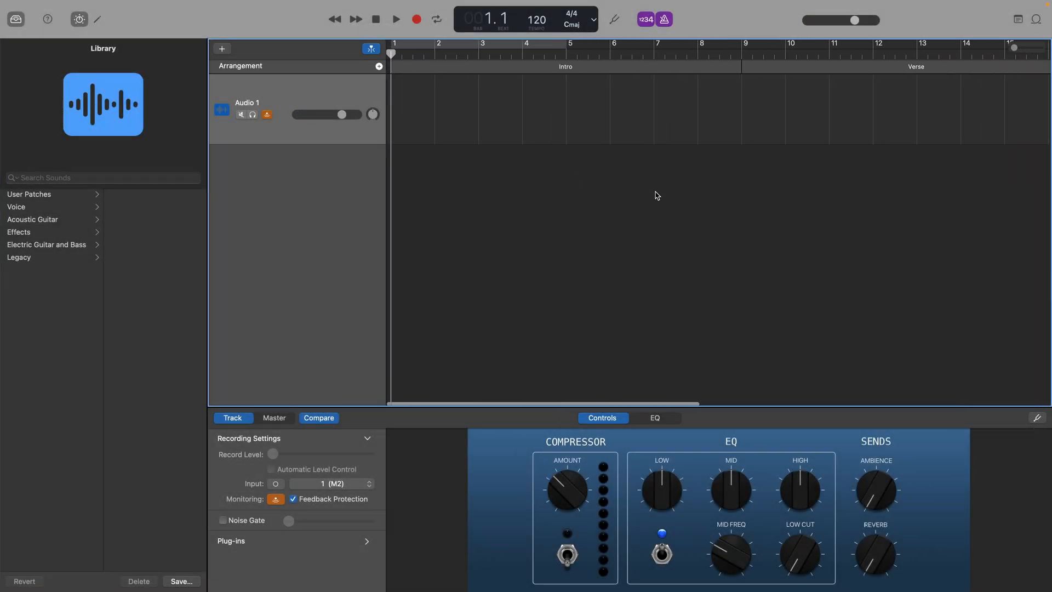
pyautogui.hscroll(3)
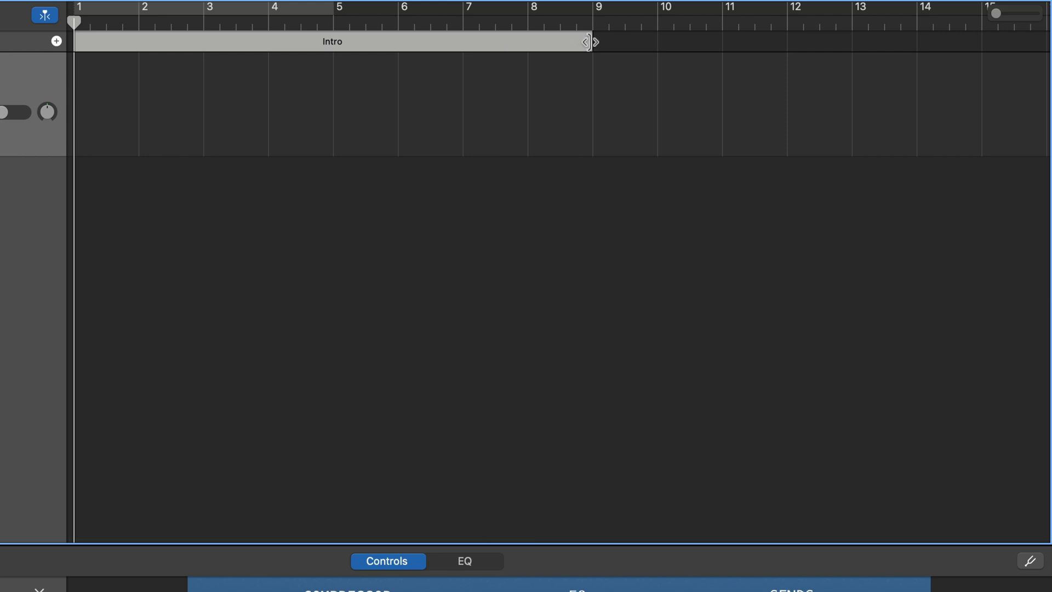
# Stretch the Intro section's right edge from bar 9 to bar 14 so it spans 13 bars
pyautogui.moveTo(589, 41); pyautogui.dragTo(939, 42)
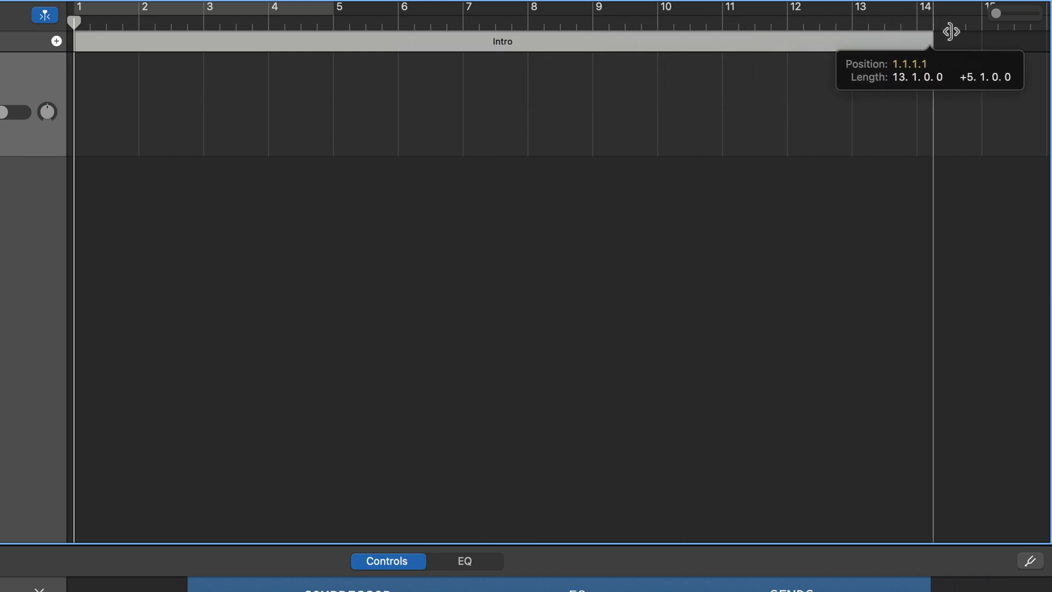
pyautogui.moveTo(932, 41); pyautogui.dragTo(945, 40)
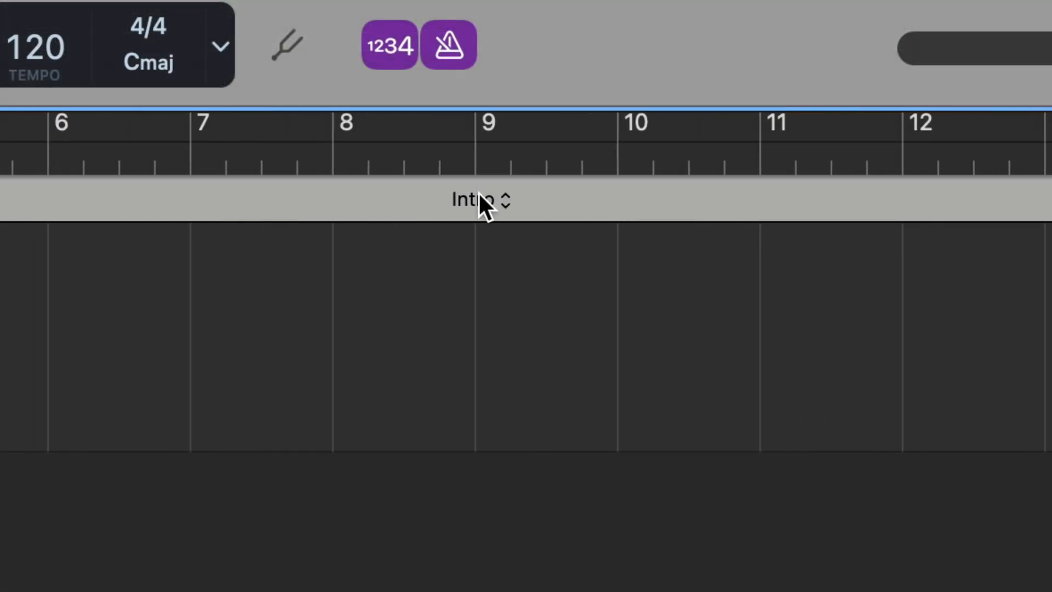
pyautogui.moveTo(512, 240)
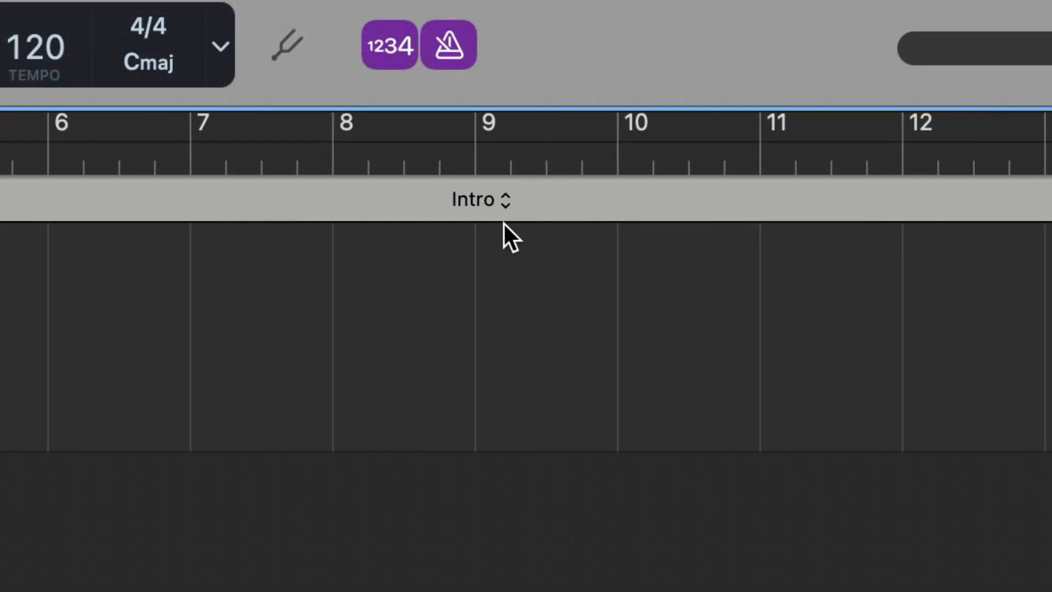
# Rename the Intro arrangement marker to 'Weird Bit' via its name pop-up menu
pyautogui.click(480, 199)
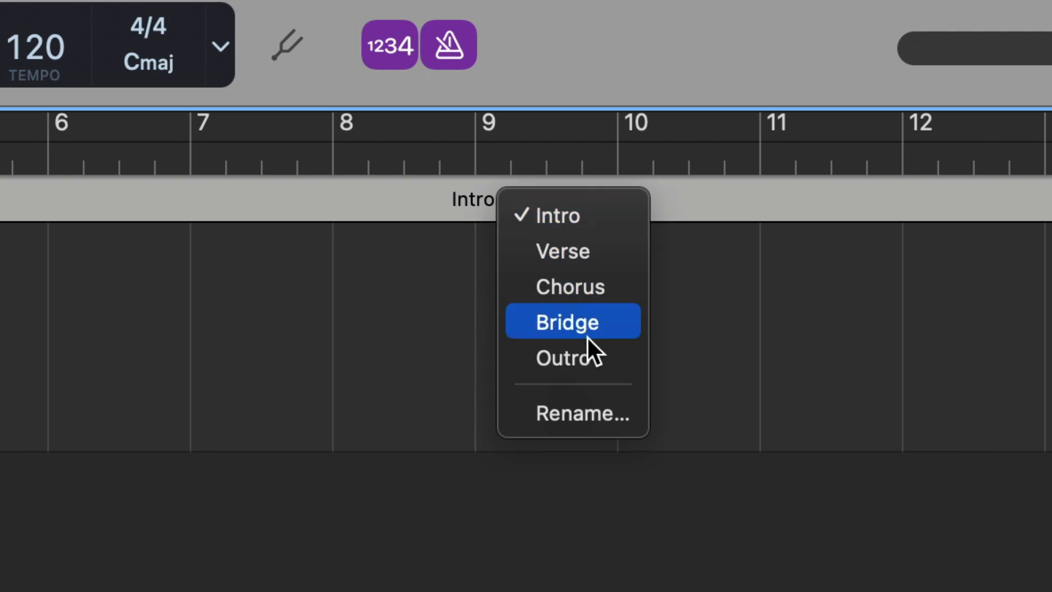
pyautogui.click(581, 413)
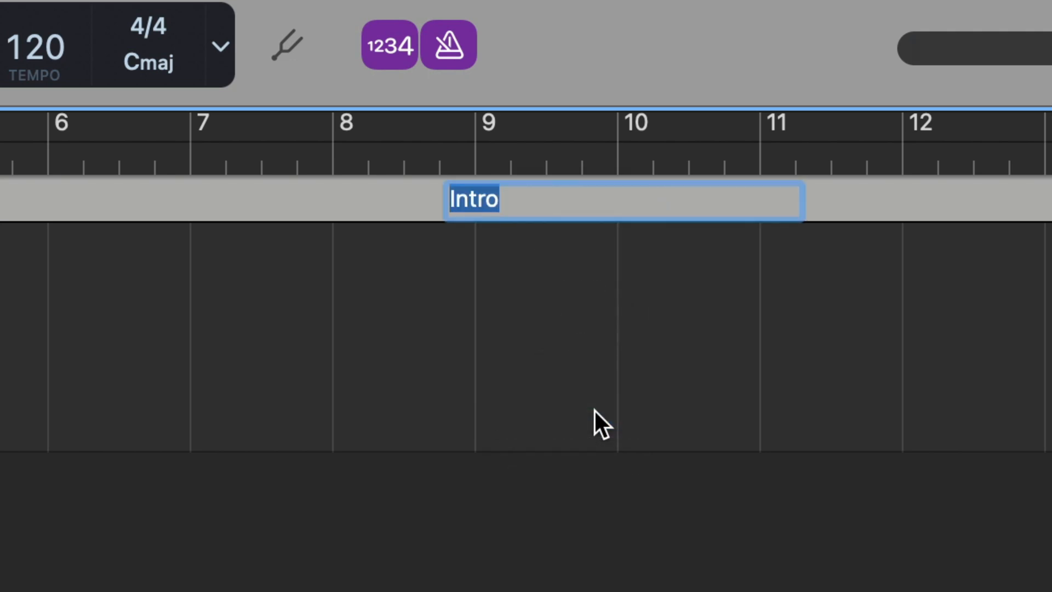
pyautogui.write('Weird')
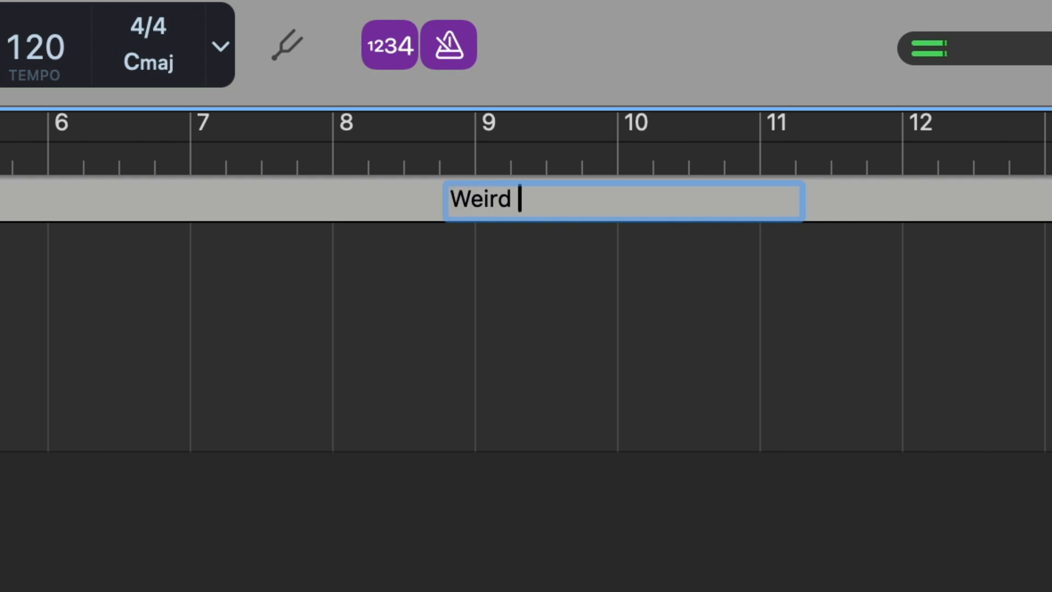
pyautogui.write('Bit')
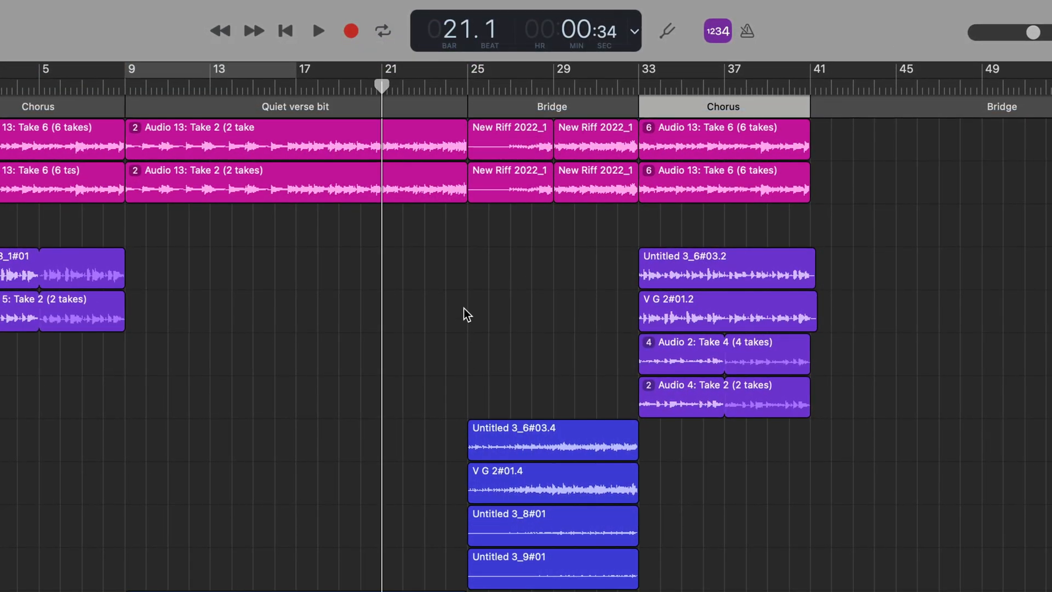
# Move the Bridge section to bar 9, right after the first Chorus and before the Quiet verse bit
pyautogui.click(318, 31)
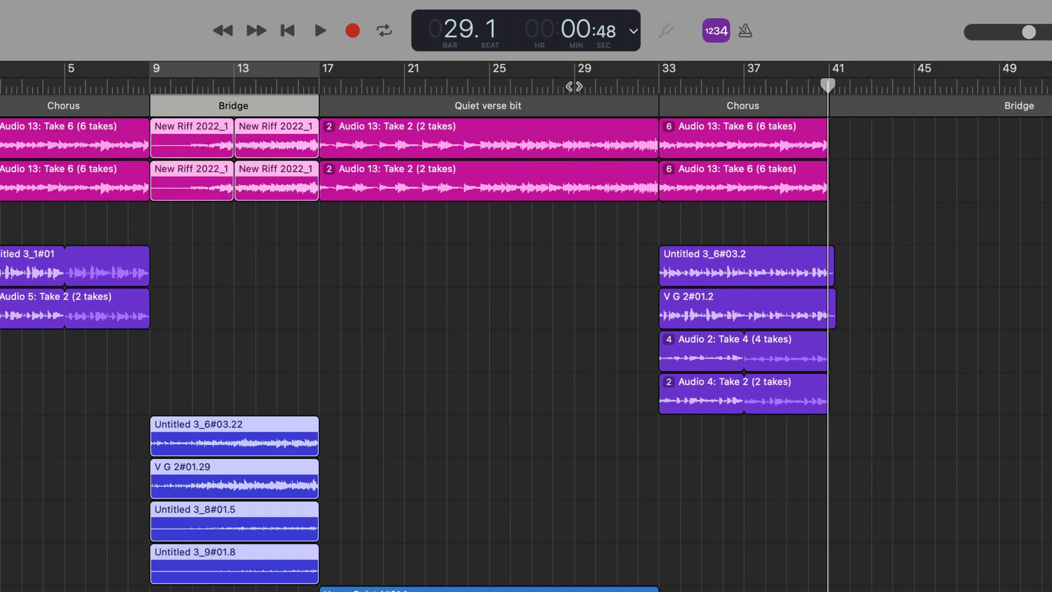
pyautogui.click(319, 30)
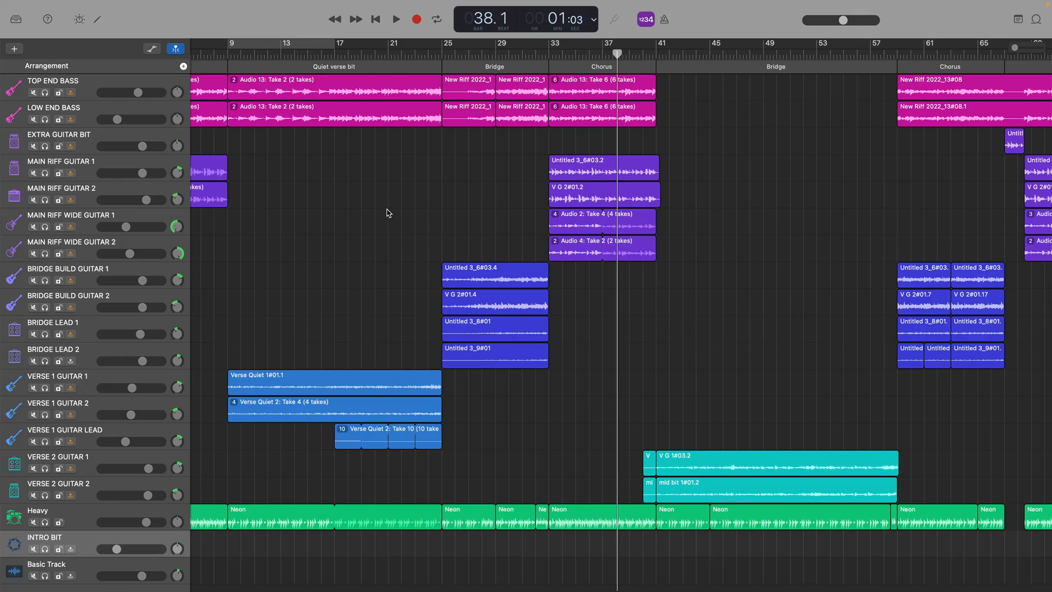
pyautogui.moveTo(310, 251)
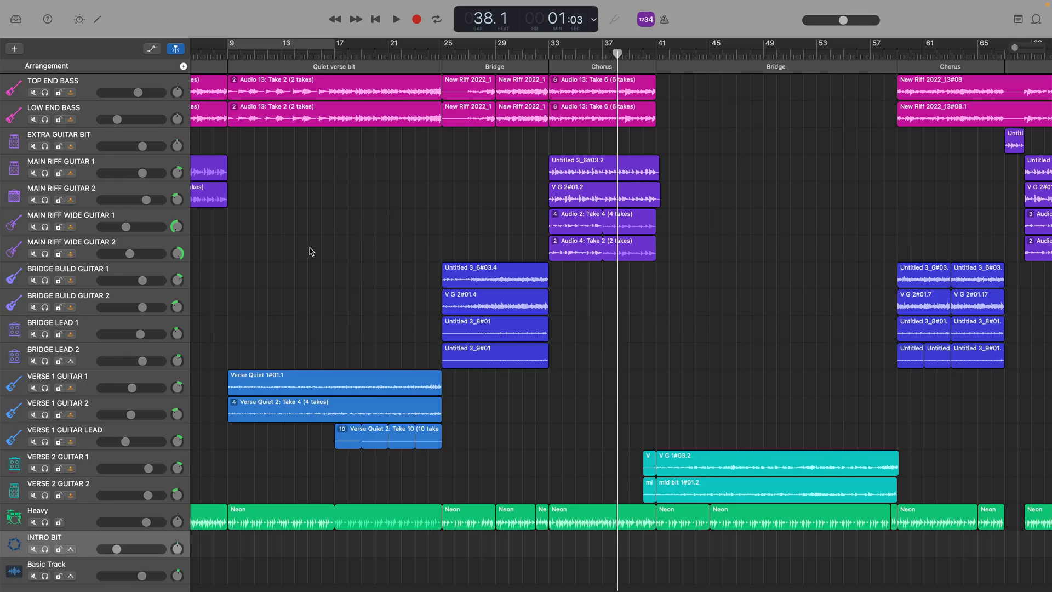
# Shift the existing sections eight bars later and place the Intro section with its region at bar 1
pyautogui.hscroll(-3)
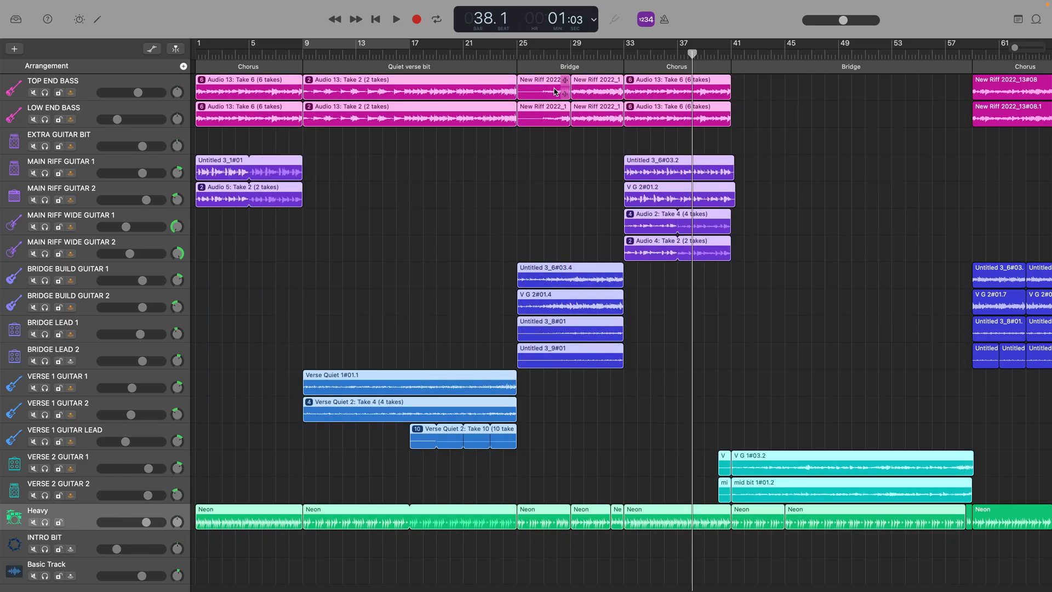
pyautogui.moveTo(555, 87); pyautogui.dragTo(543, 94)
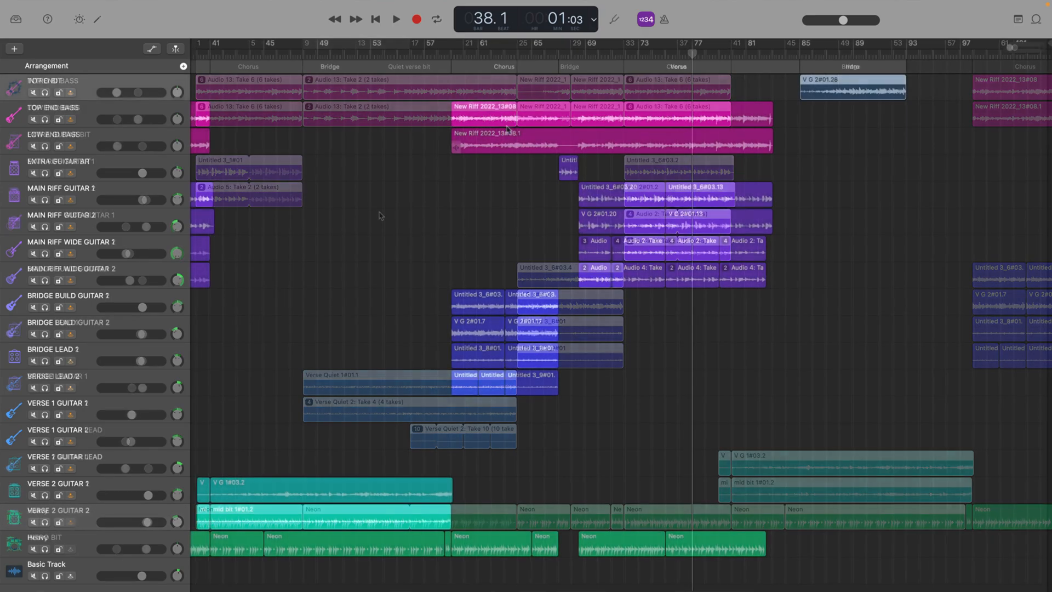
pyautogui.moveTo(838, 67); pyautogui.dragTo(879, 67)
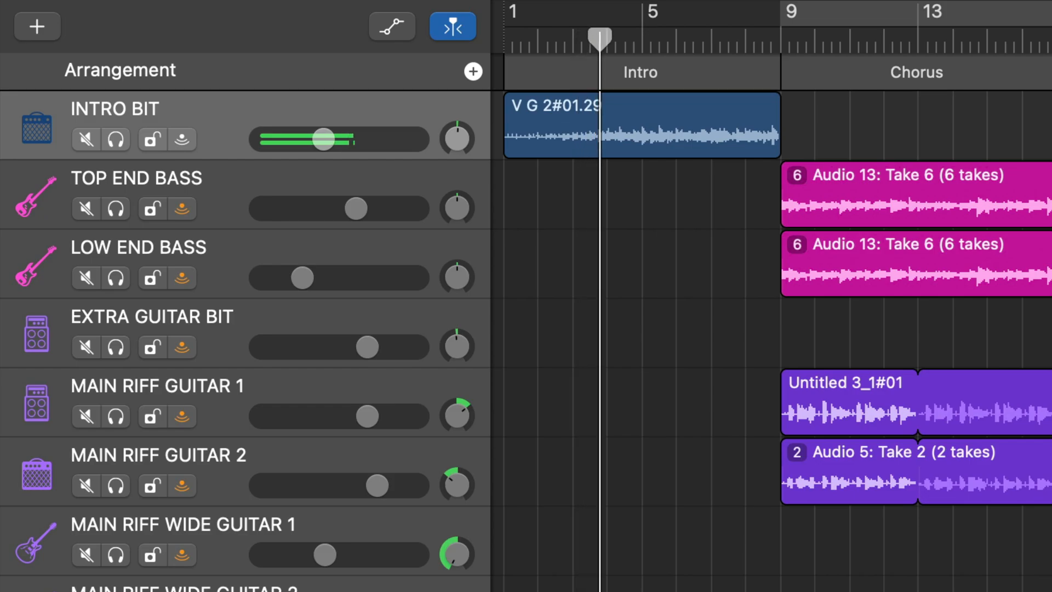
pyautogui.click(641, 37)
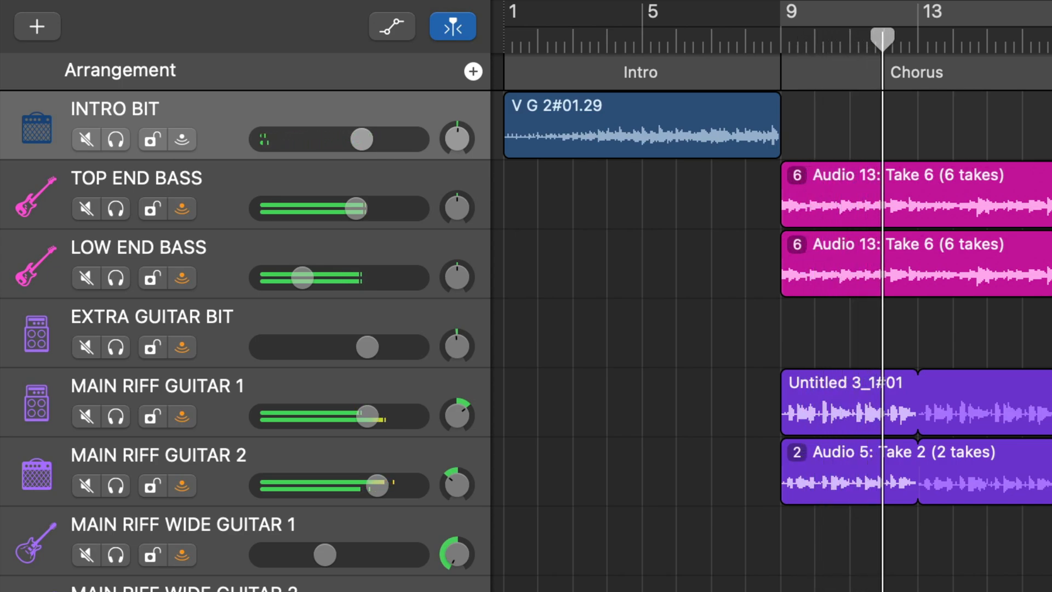
pyautogui.click(37, 27)
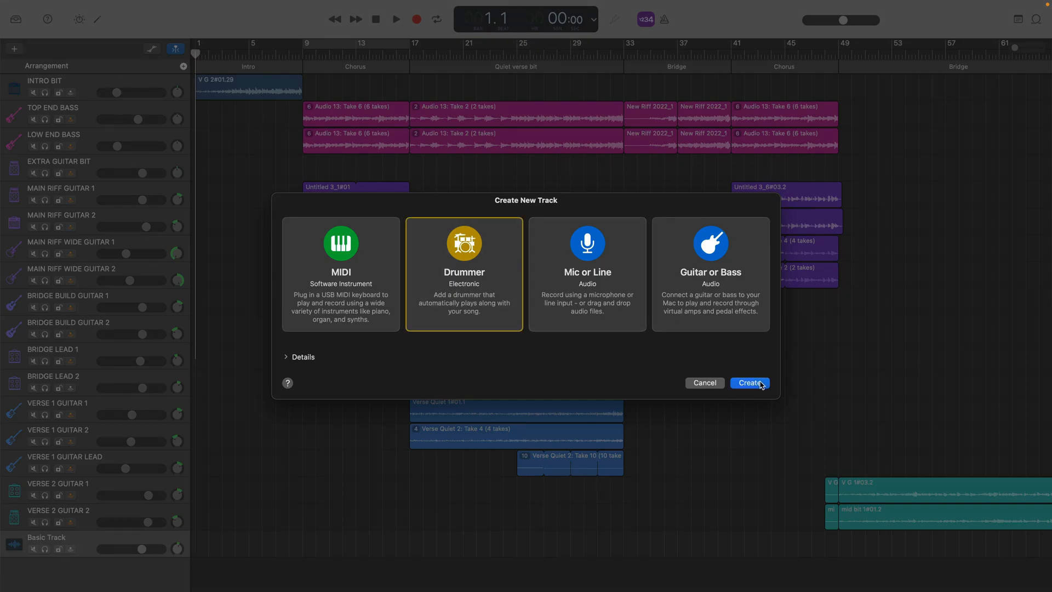
# Create a Drummer track (Big Room) whose regions follow the Intro, Chorus, Quiet verse bit and Bridge sections
pyautogui.click(748, 382)
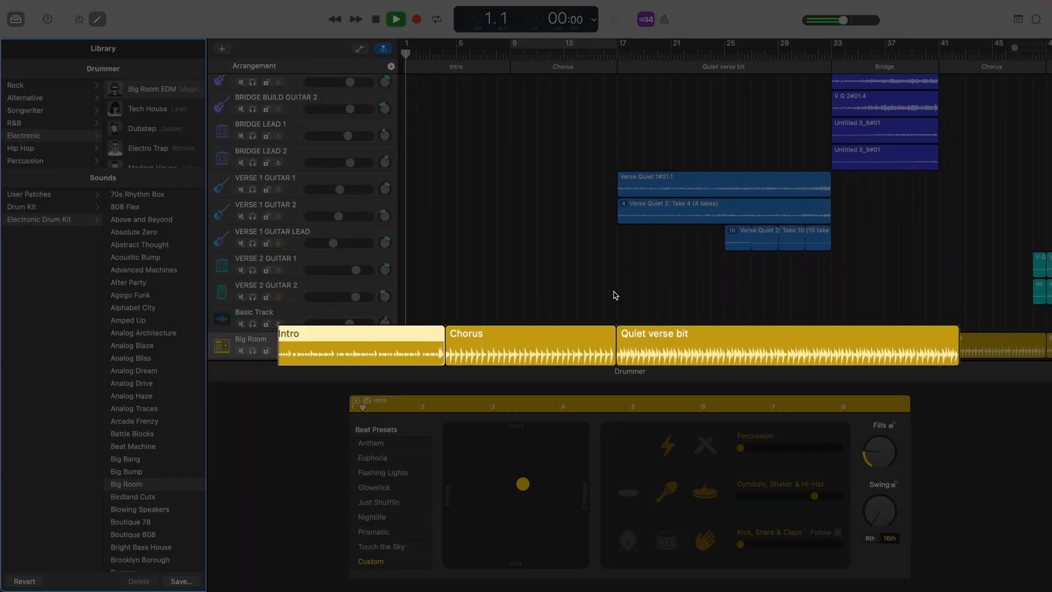
pyautogui.click(396, 19)
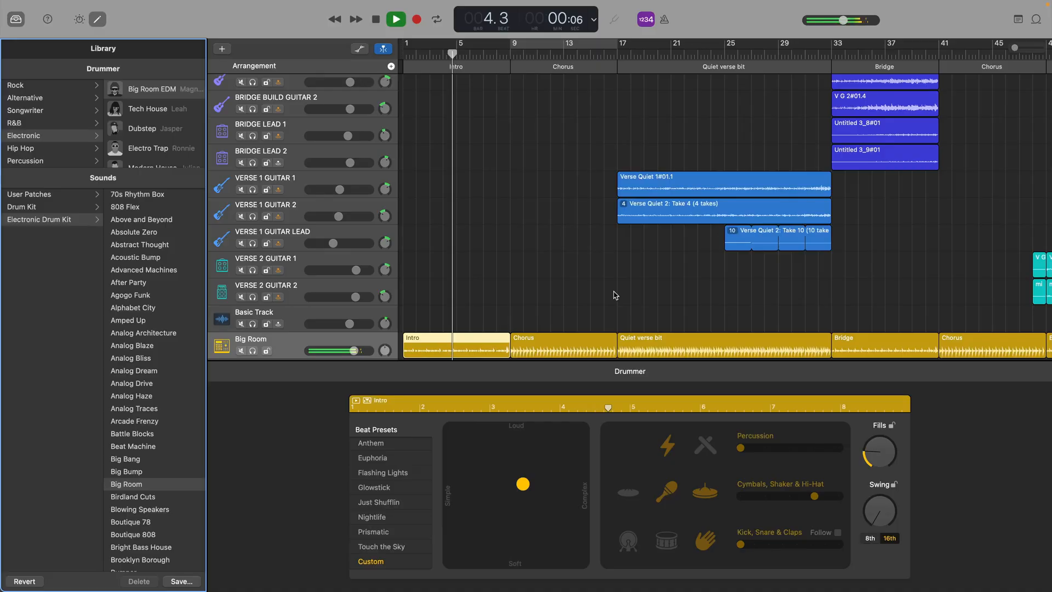